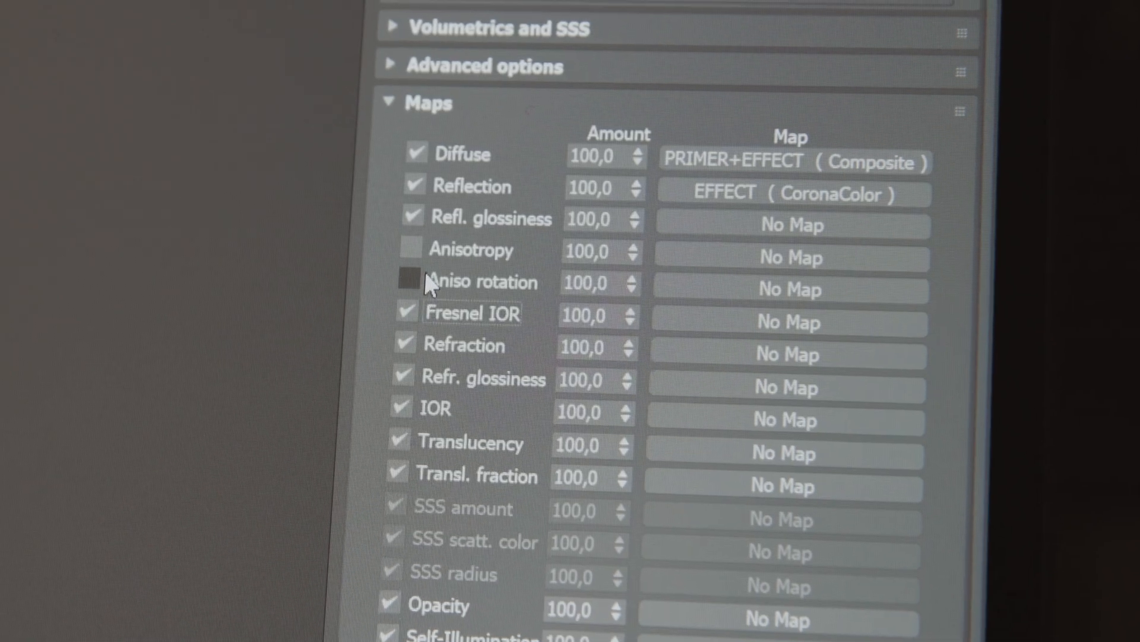
pyautogui.scroll(3)
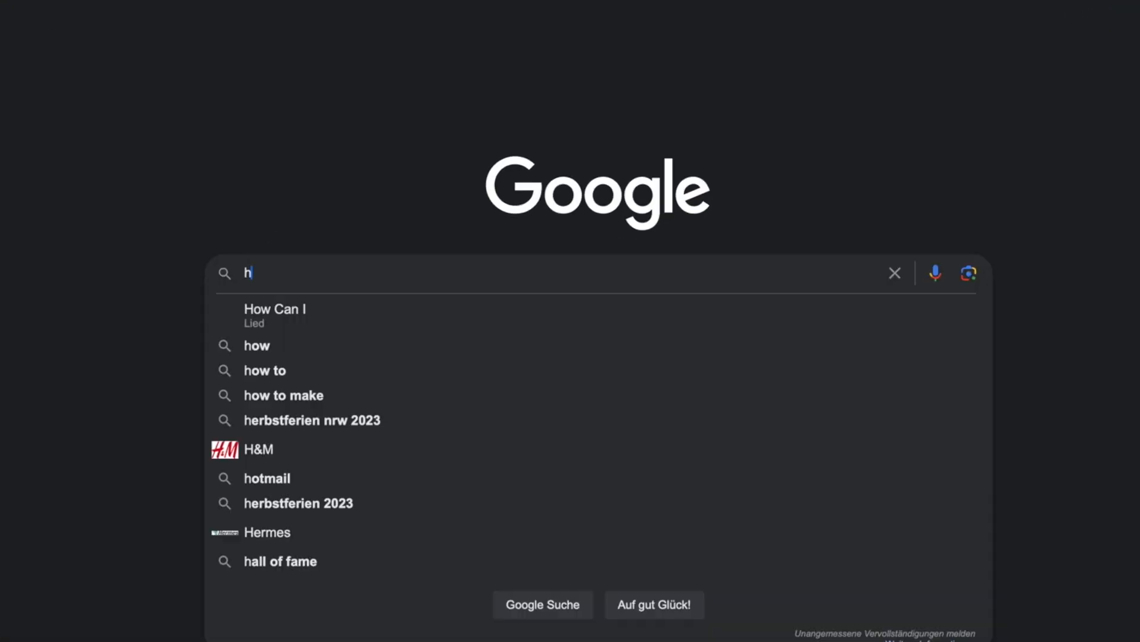
pyautogui.write('ow can i bu')
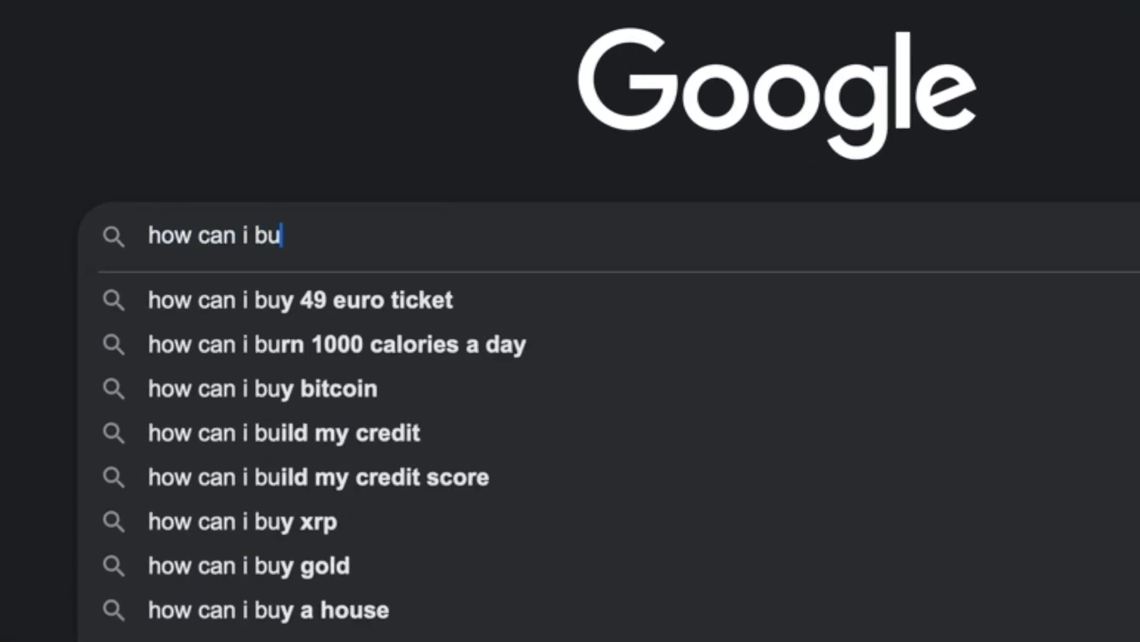
pyautogui.write('ild a cgi wo')
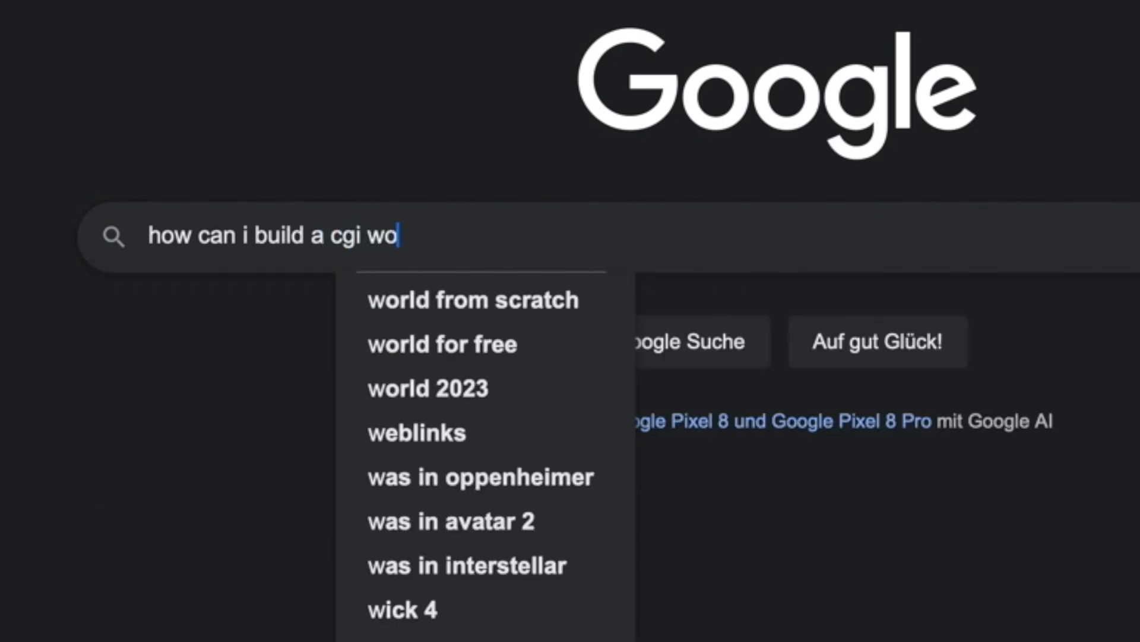